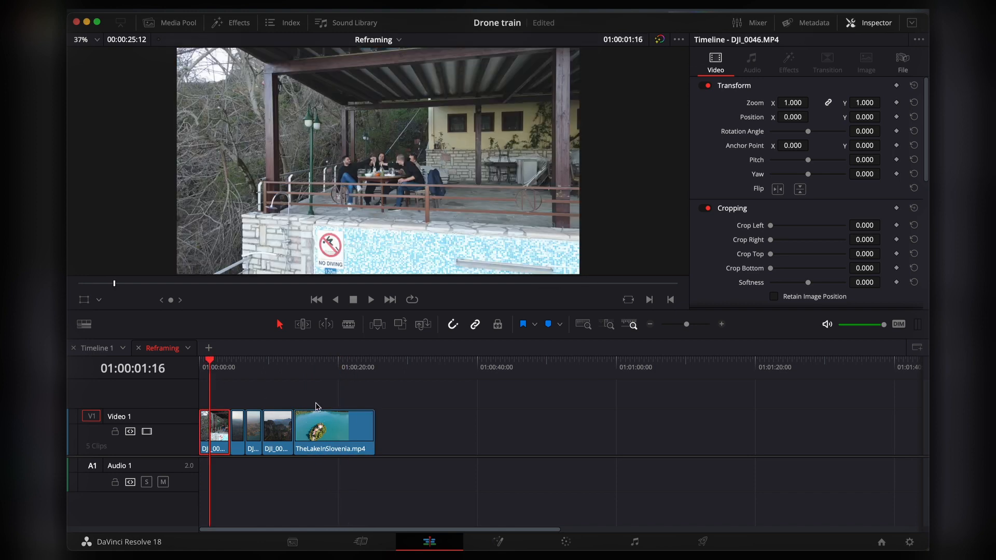
pyautogui.moveTo(361, 541)
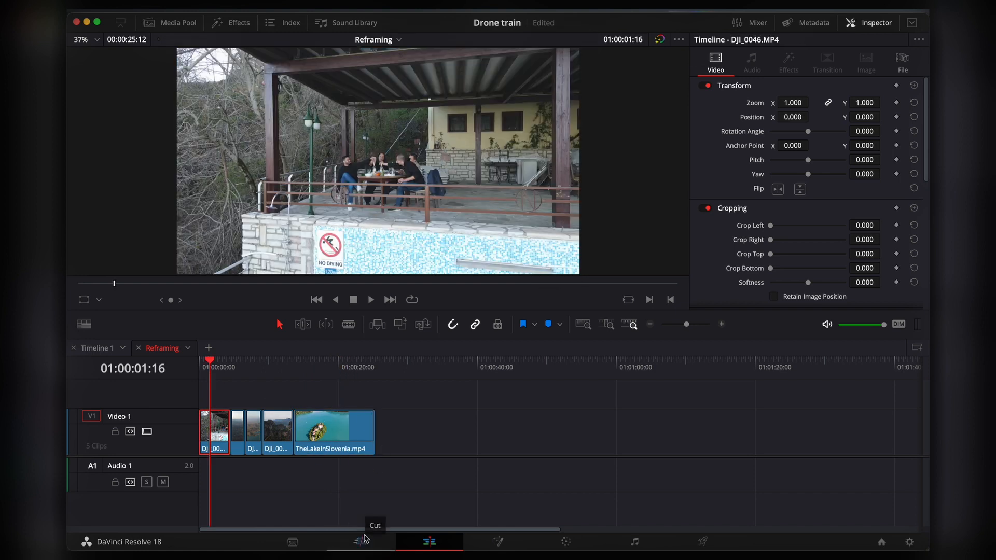
# - On the Cut page, turn on the 9:16 Social Media safe-area guide over the viewer
pyautogui.click(360, 542)
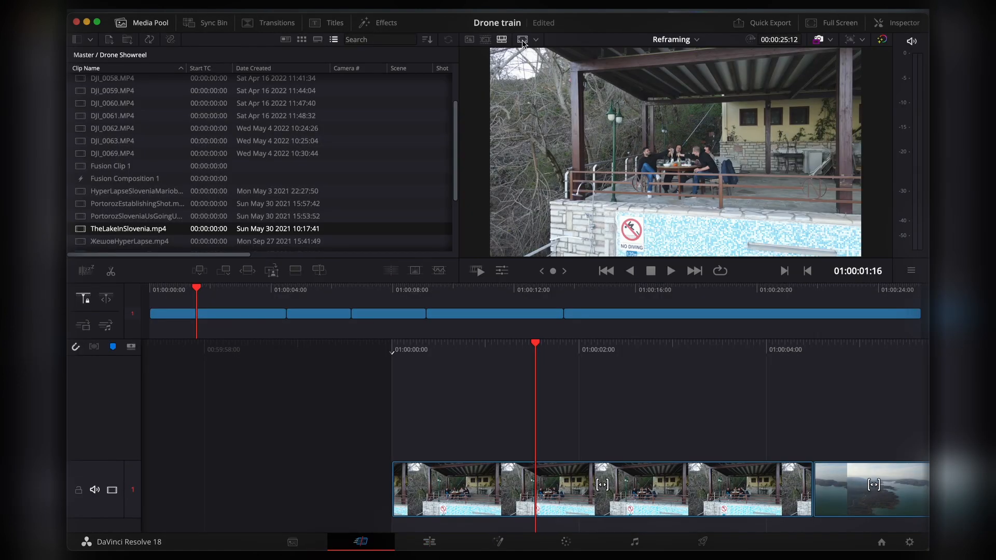
pyautogui.click(521, 40)
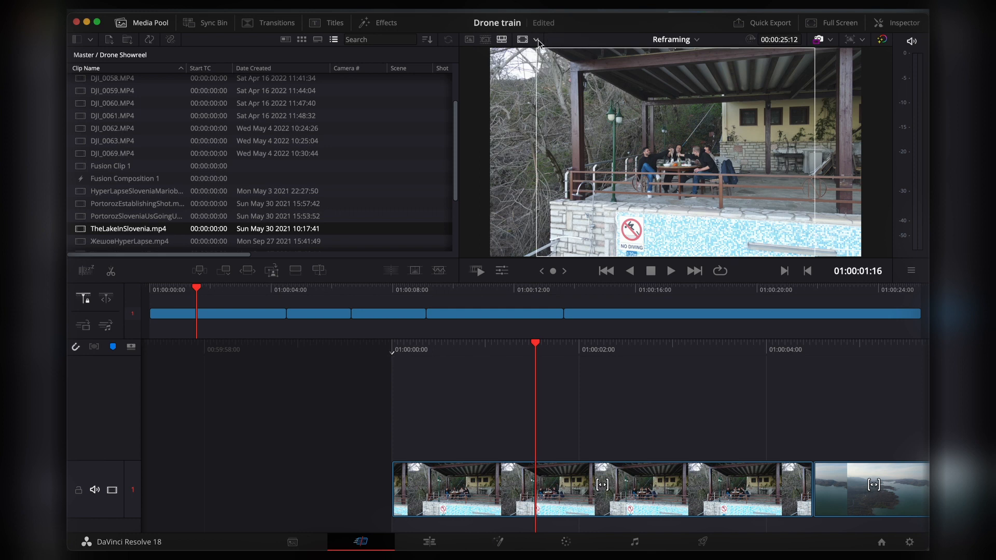
pyautogui.click(537, 39)
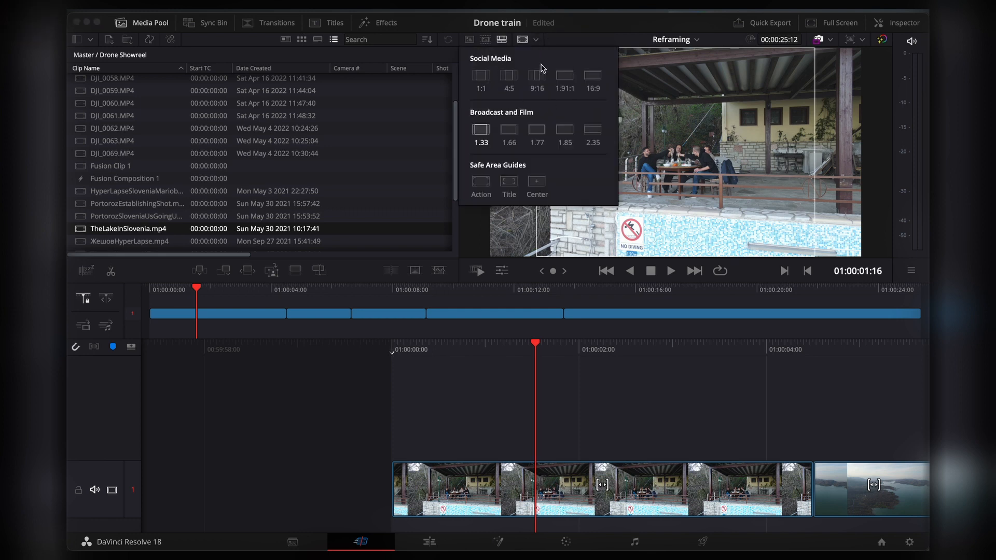
pyautogui.moveTo(545, 64)
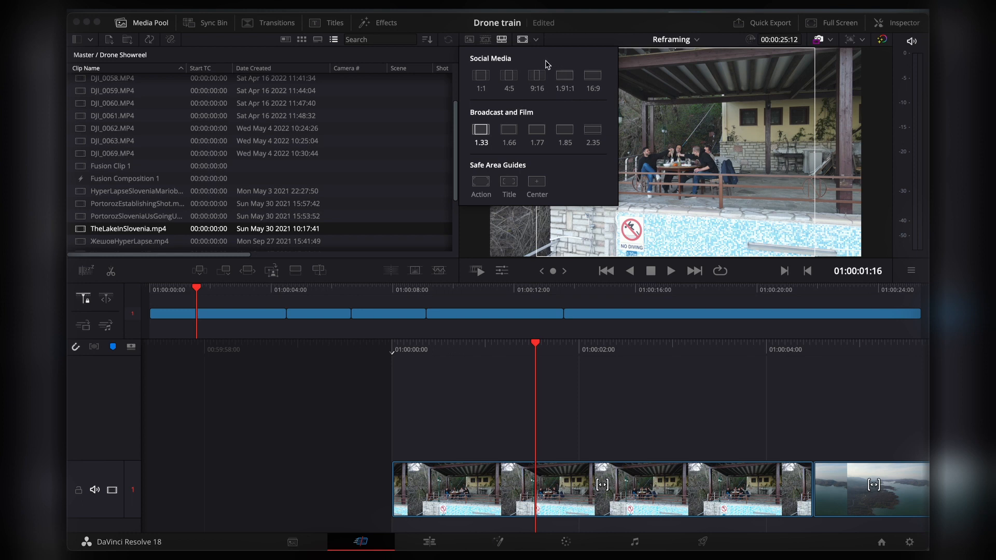
pyautogui.moveTo(538, 105)
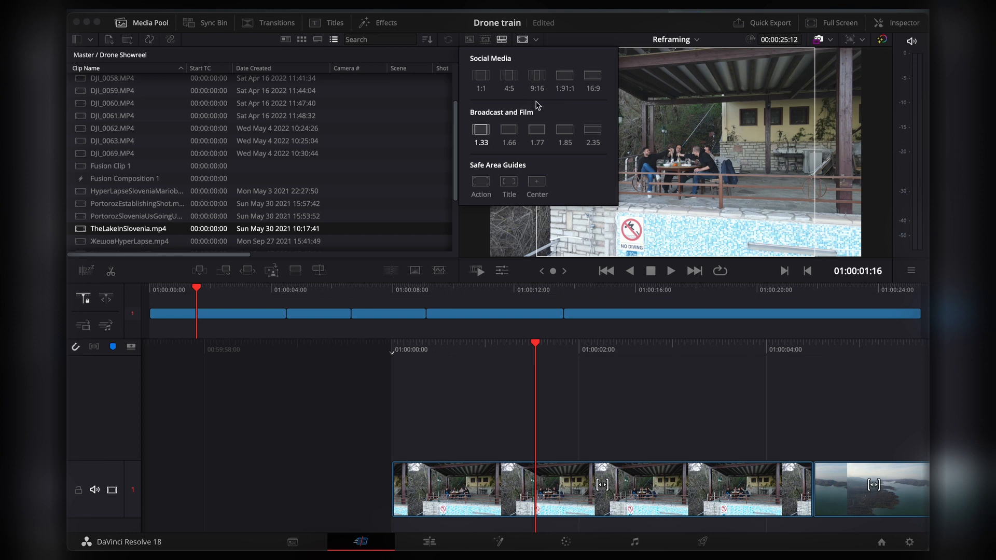
pyautogui.moveTo(539, 104)
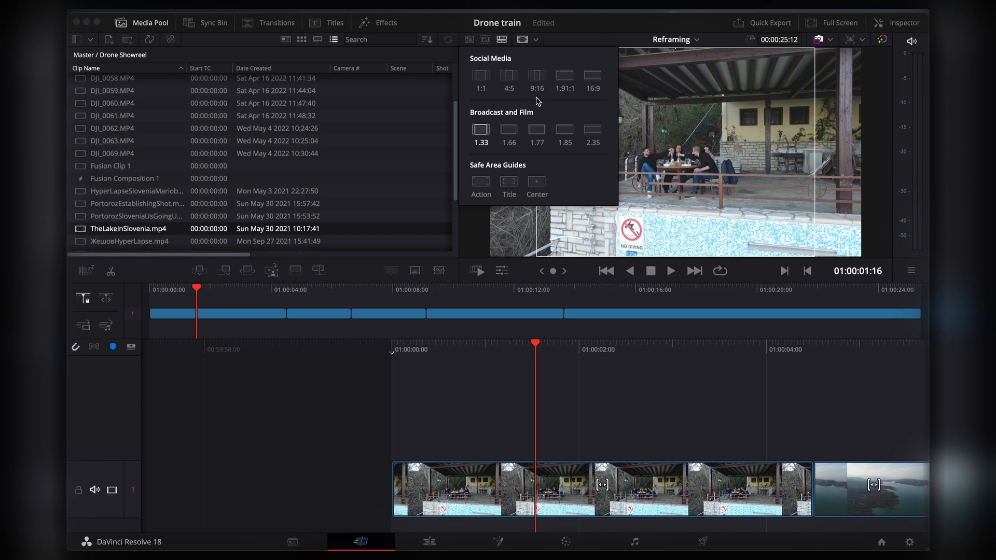
pyautogui.click(536, 75)
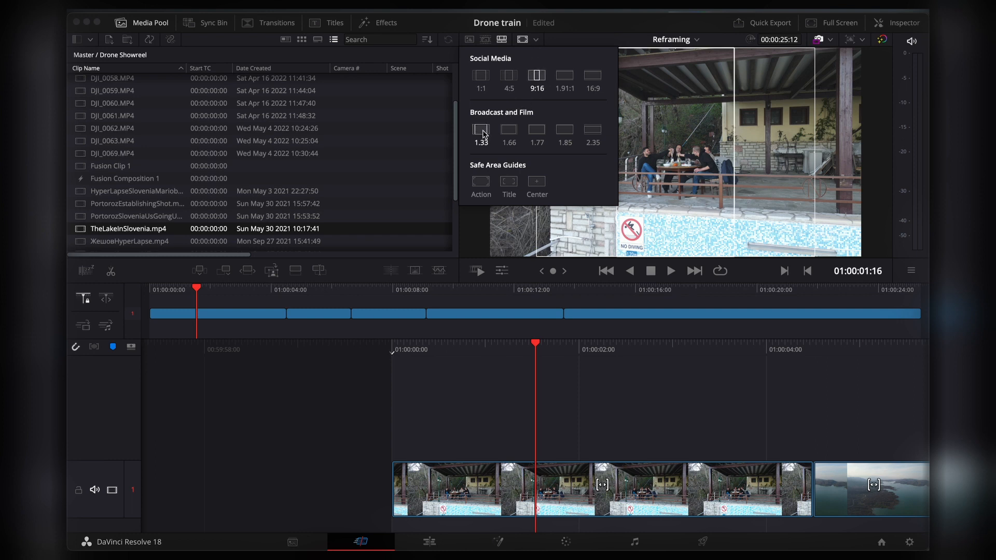
# - Set the Reframing timeline resolution to Portrait 1080 x 1920
pyautogui.click(597, 189)
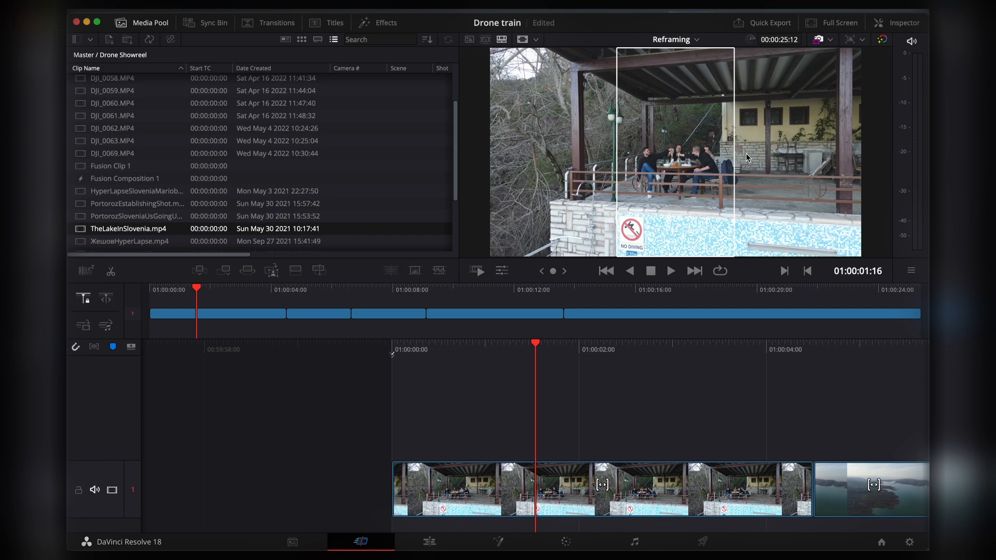
pyautogui.moveTo(868, 72)
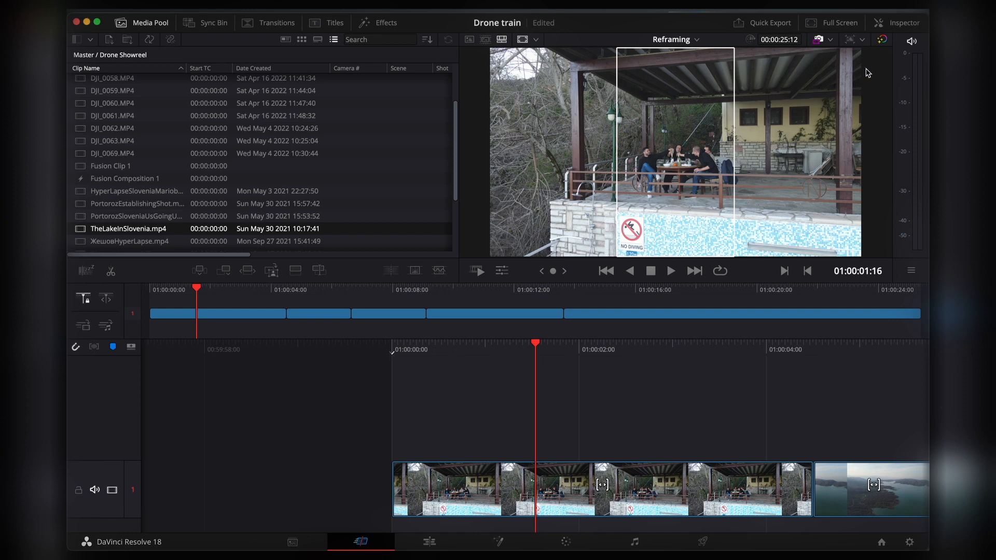
pyautogui.moveTo(900, 94)
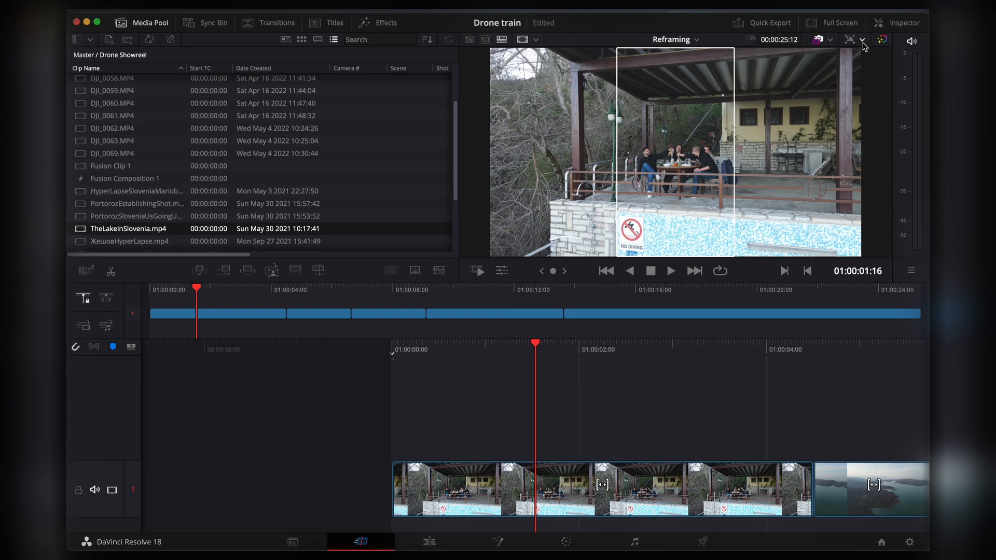
pyautogui.moveTo(864, 40)
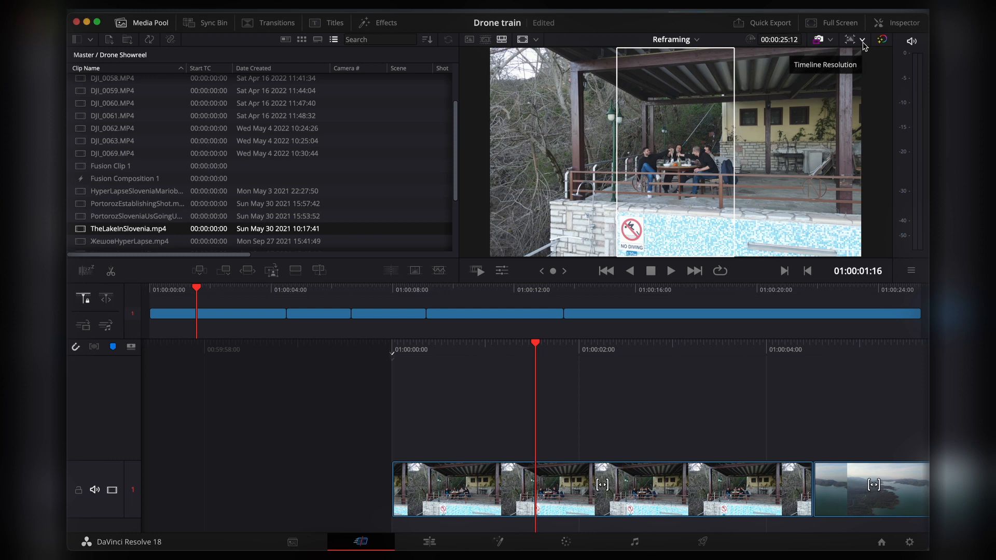
pyautogui.click(863, 40)
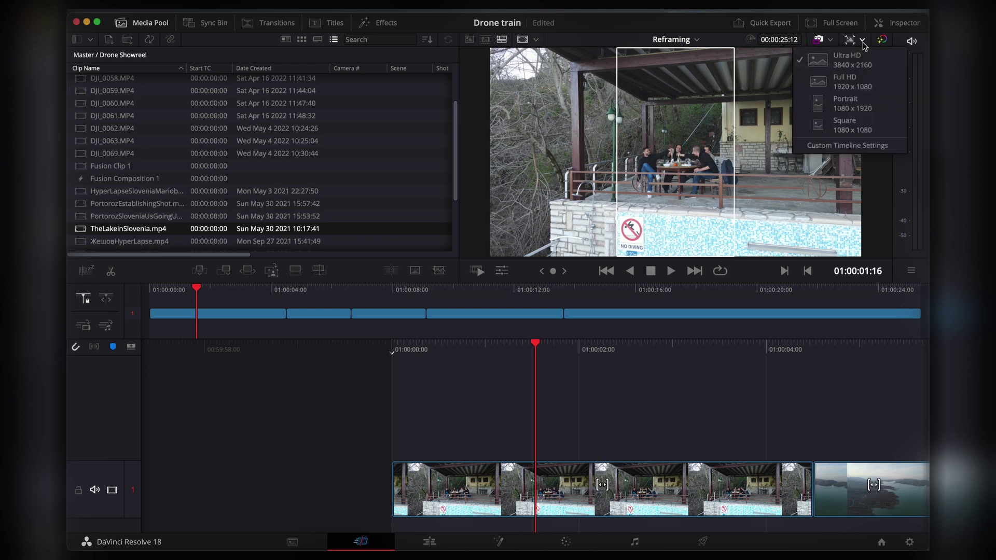
pyautogui.click(847, 102)
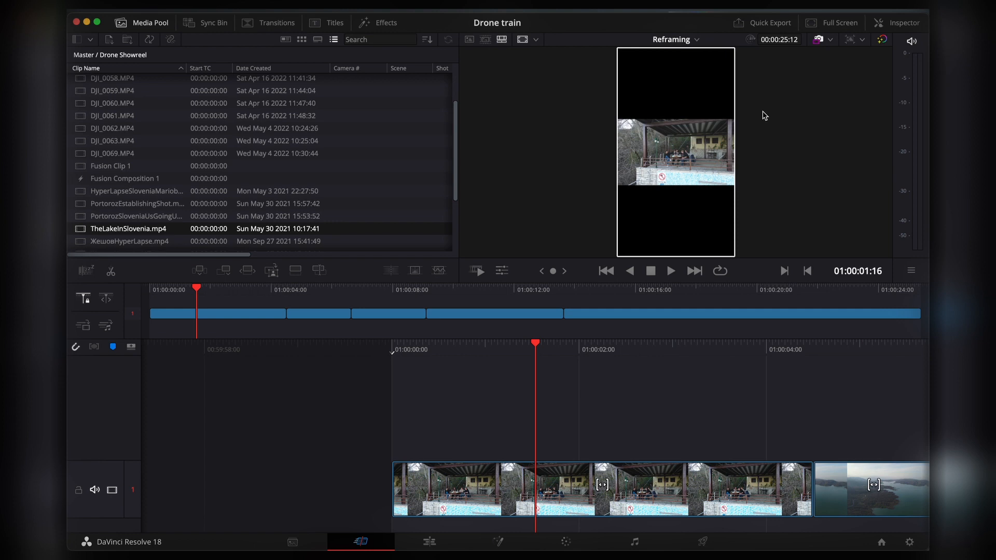
pyautogui.moveTo(669, 229)
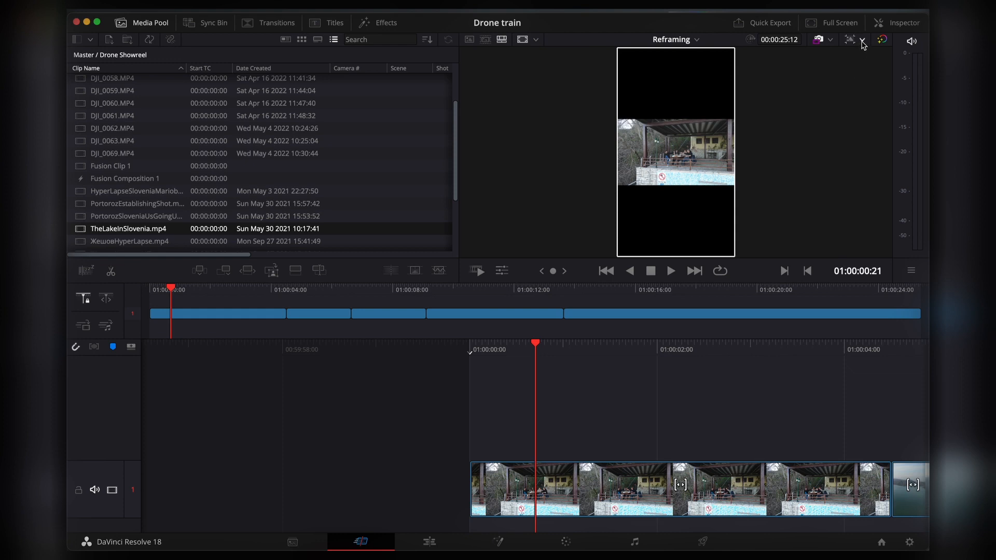
# - In Custom Timeline Settings, set Mismatched Resolution to 'Scale full frame with crop'
pyautogui.click(831, 39)
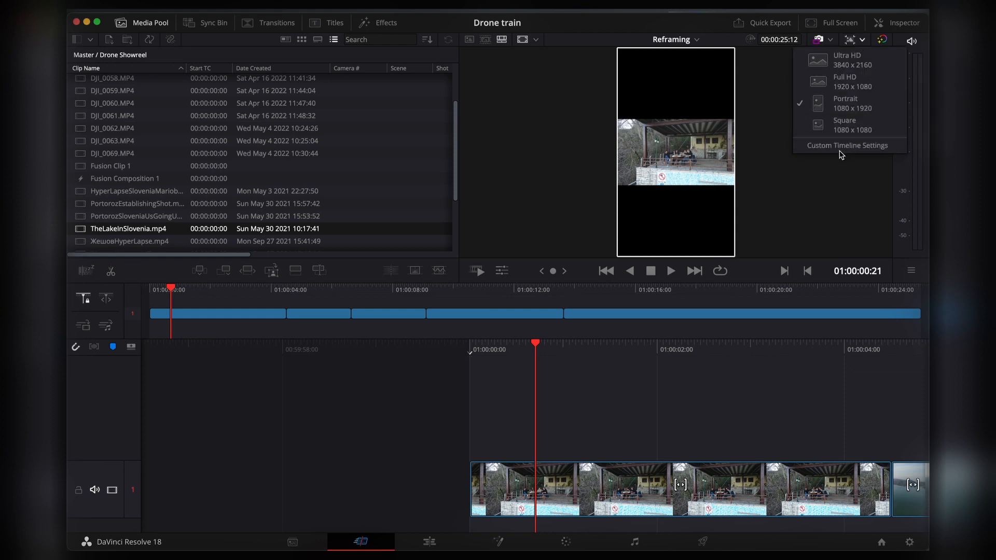
pyautogui.click(846, 145)
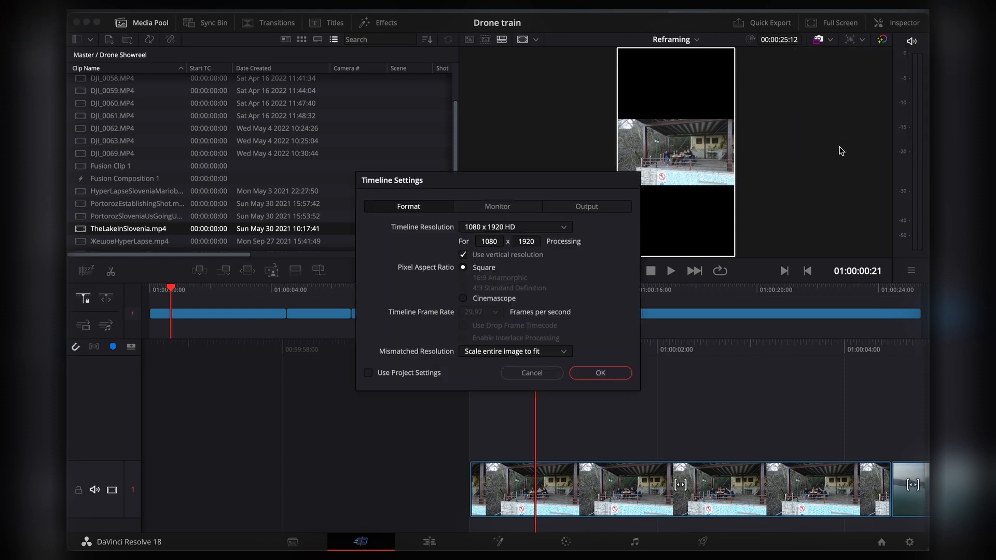
pyautogui.moveTo(430, 347)
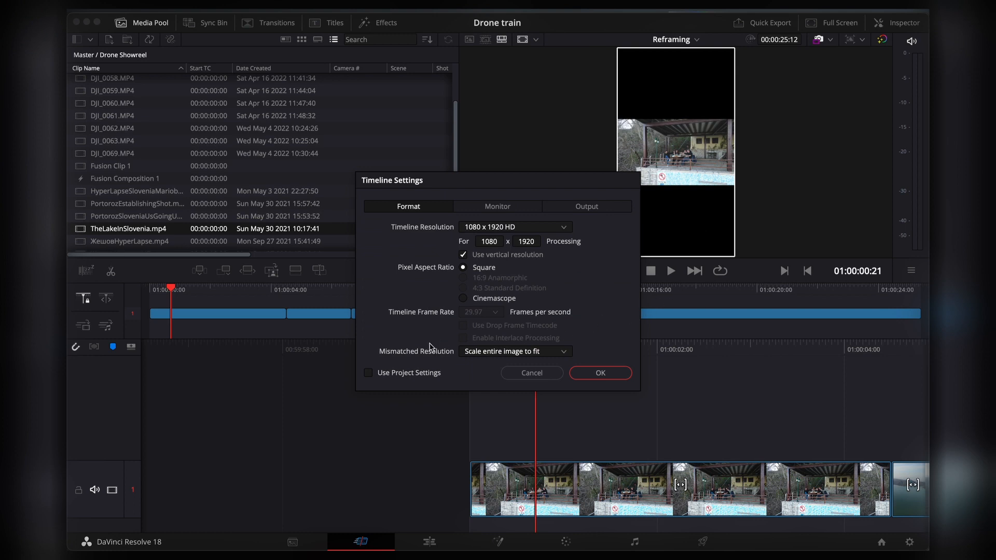
pyautogui.moveTo(402, 340)
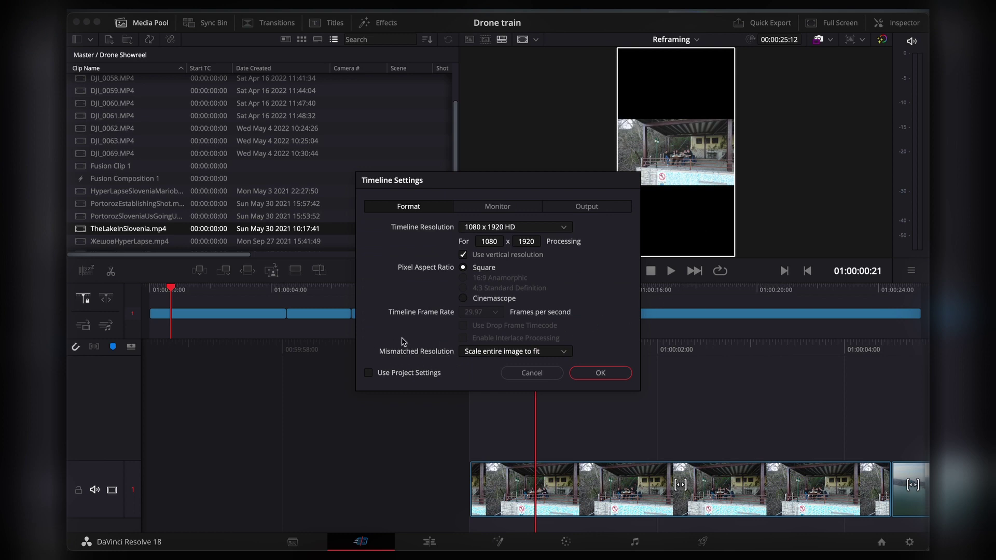
pyautogui.moveTo(567, 354)
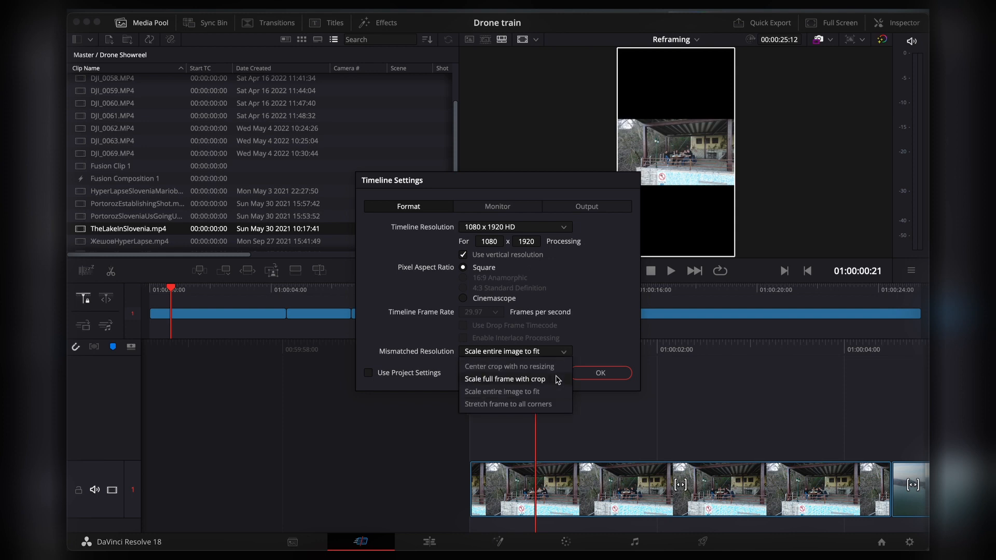
pyautogui.moveTo(557, 385)
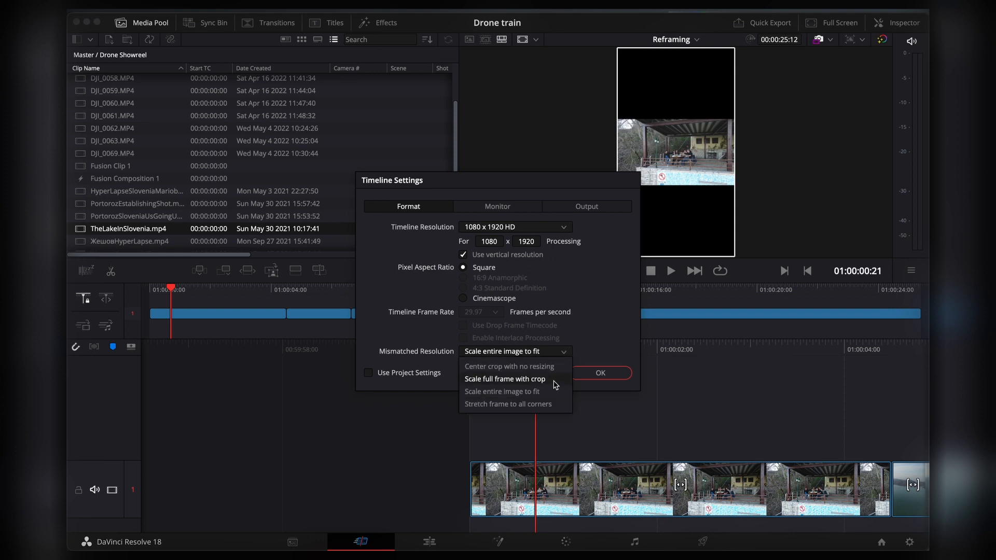
pyautogui.click(504, 379)
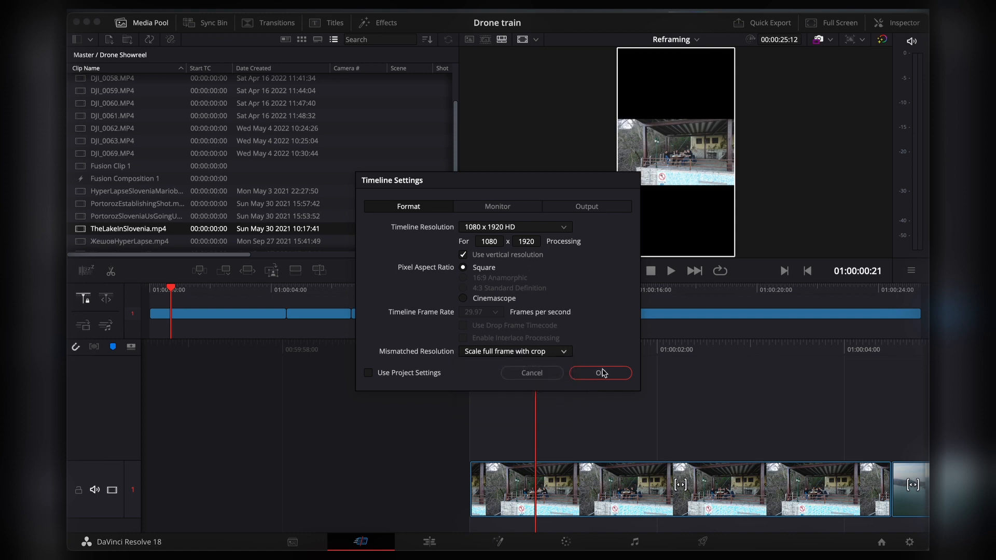
pyautogui.click(600, 373)
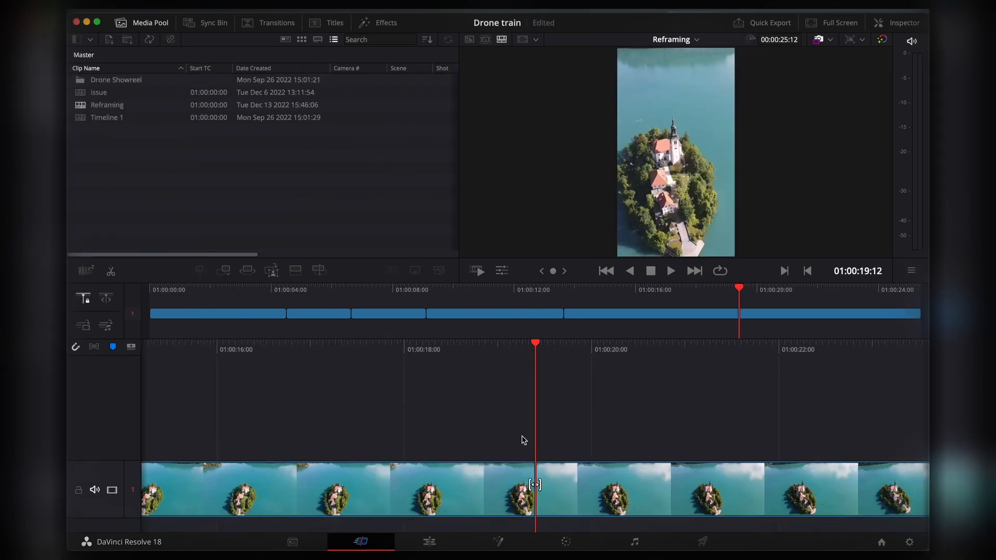
# - On the Edit page, expand TheLakeInSlovenia clip's Transform section in the Inspector
pyautogui.click(429, 541)
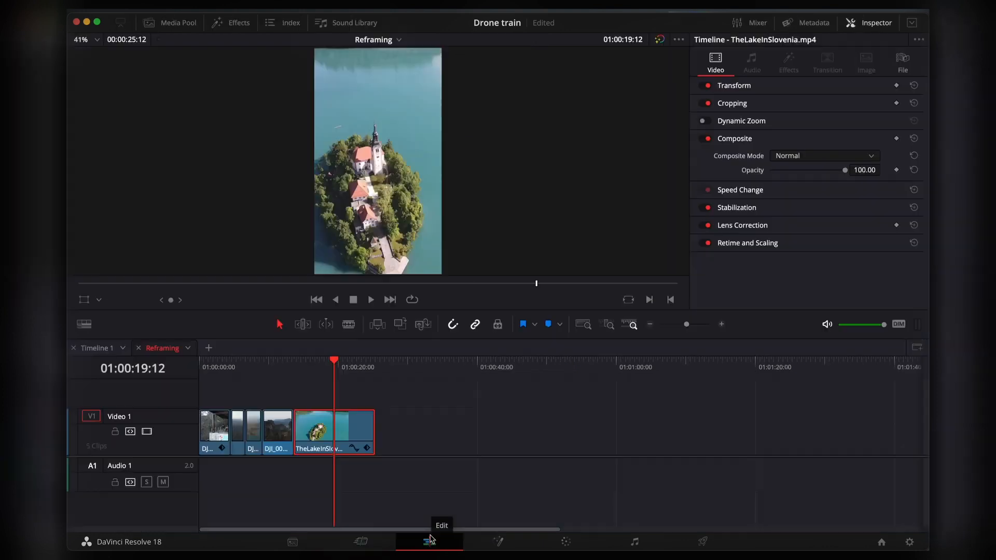
pyautogui.moveTo(524, 451)
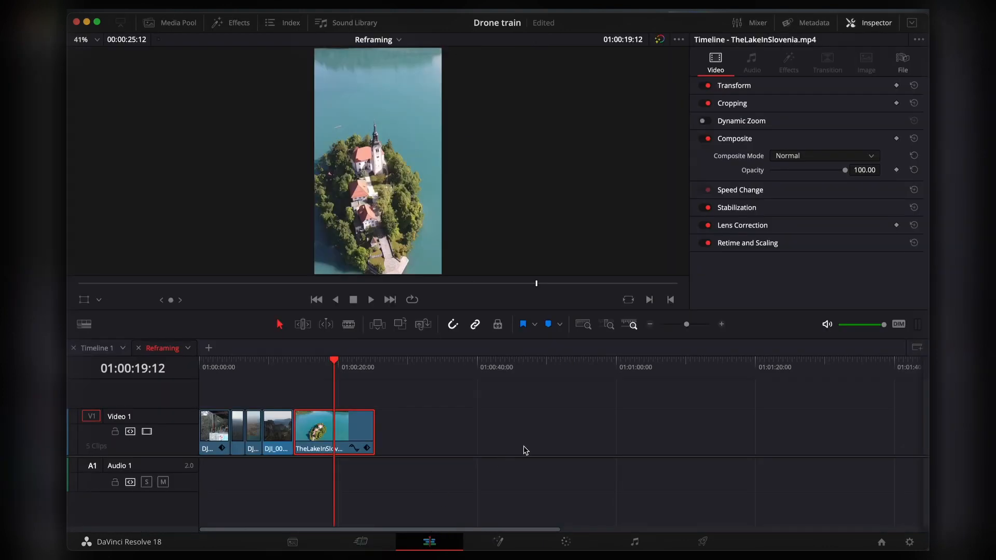
pyautogui.moveTo(708, 264)
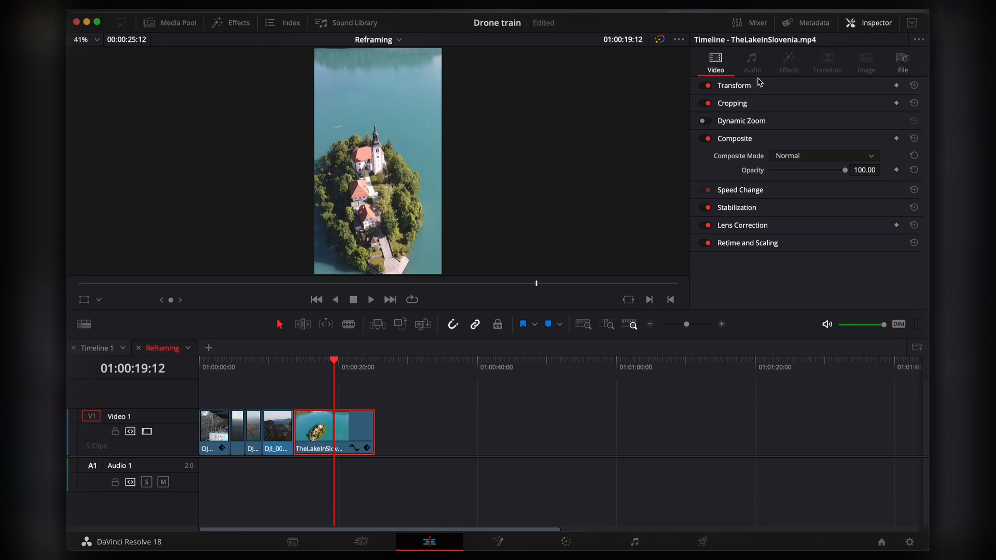
pyautogui.moveTo(753, 105)
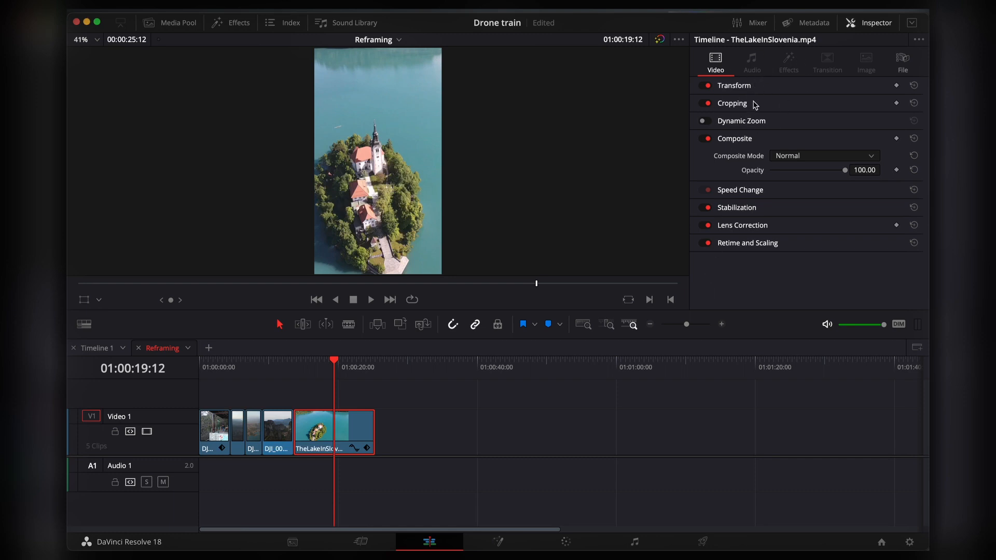
pyautogui.moveTo(737, 85)
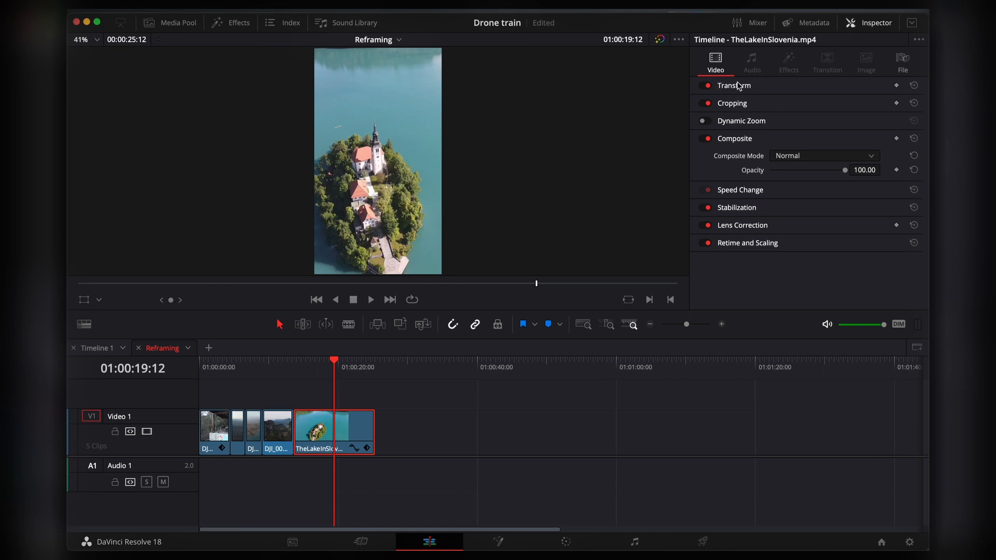
pyautogui.click(734, 85)
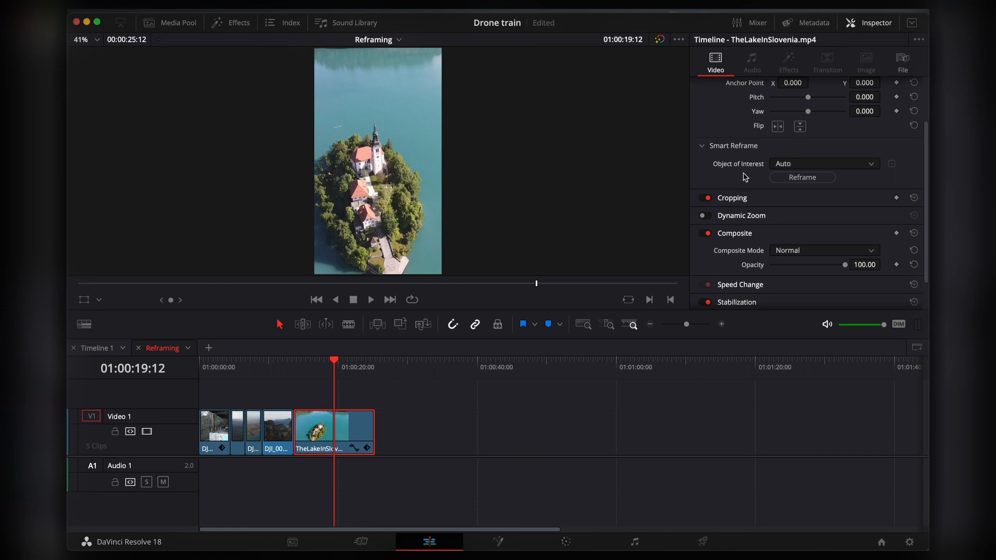
pyautogui.moveTo(716, 176)
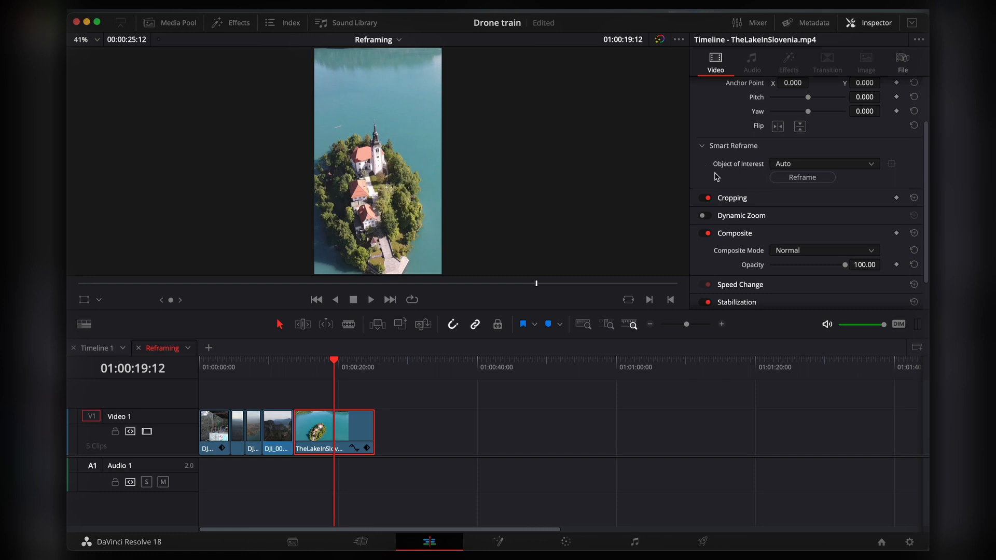
pyautogui.moveTo(881, 188)
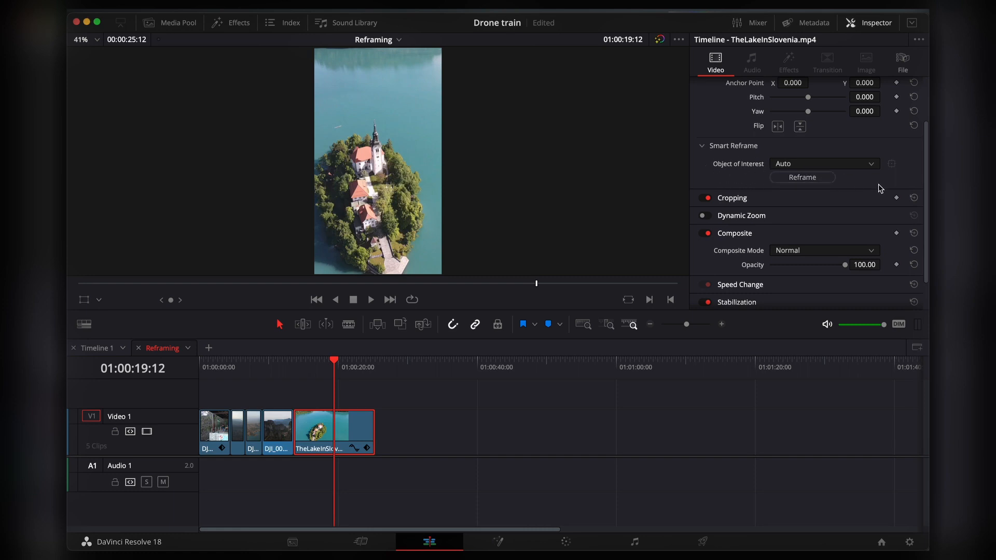
pyautogui.moveTo(877, 181)
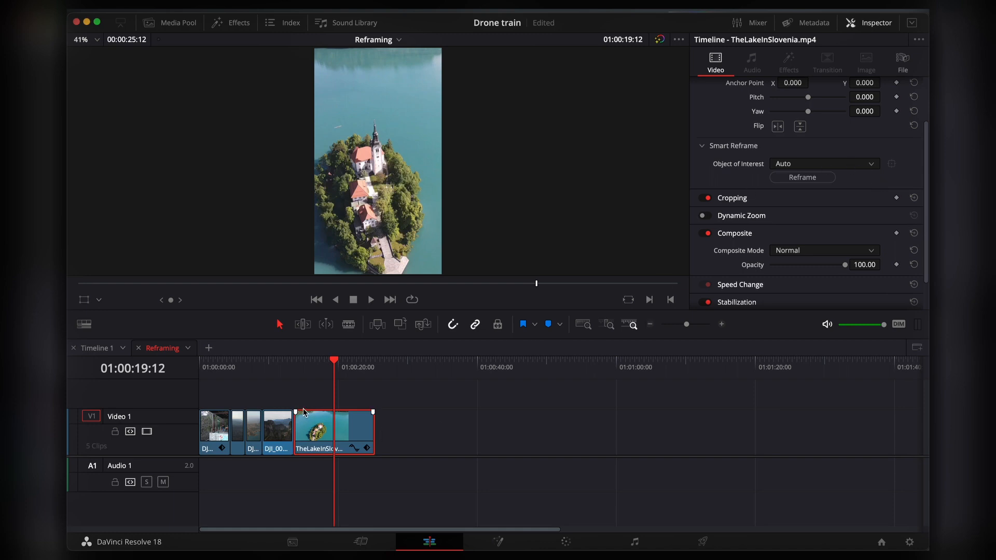
# - Run Smart Reframe with Object of Interest on Auto across all five selected clips
pyautogui.click(373, 403)
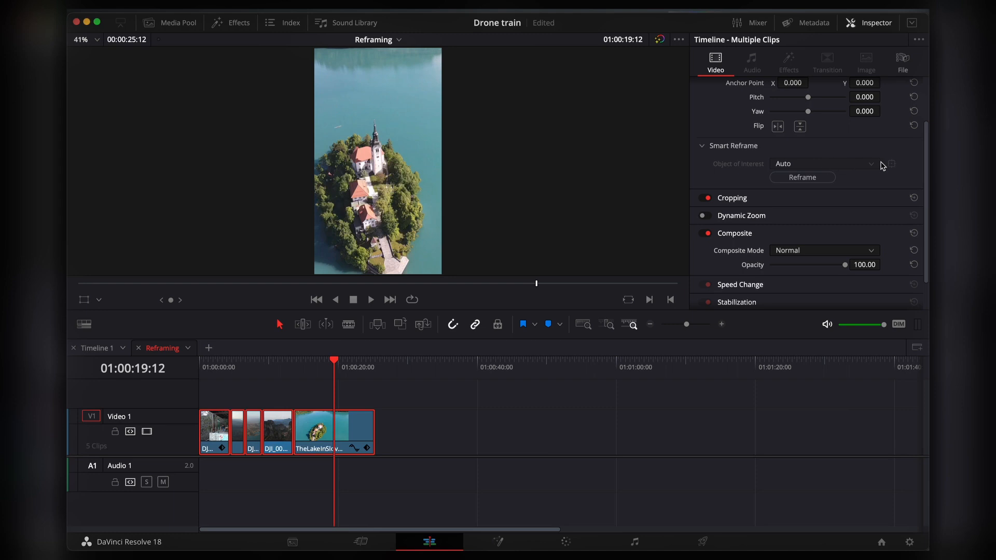
pyautogui.moveTo(776, 173)
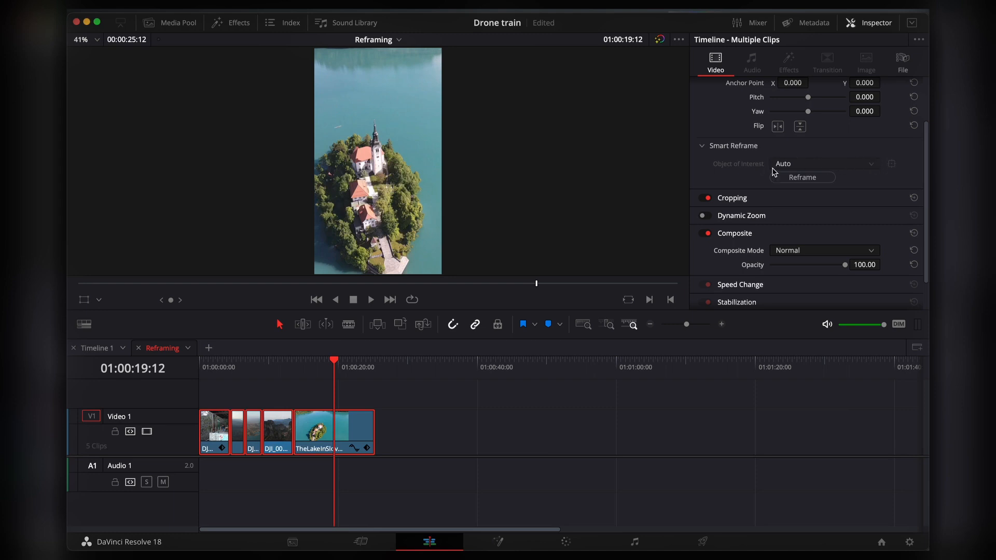
pyautogui.click(315, 433)
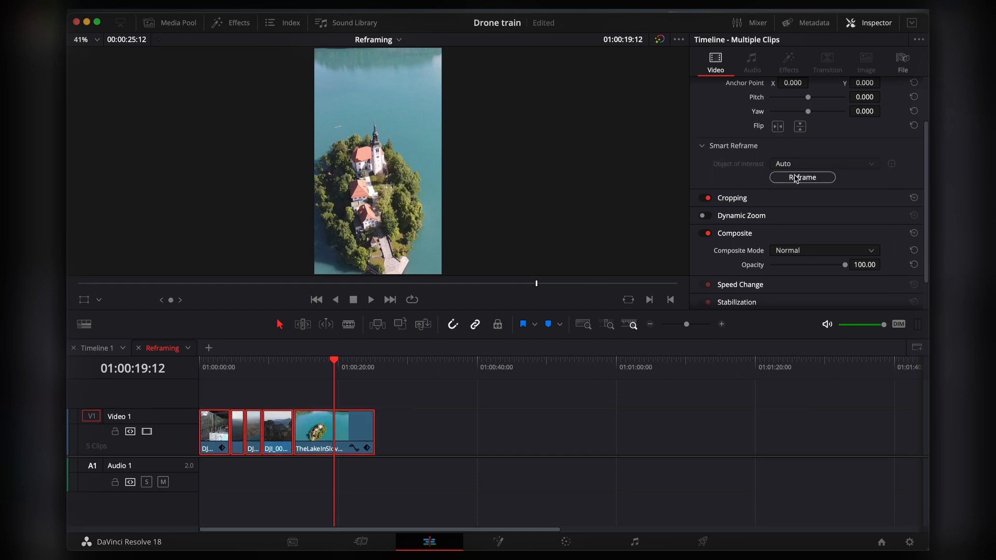
pyautogui.click(802, 178)
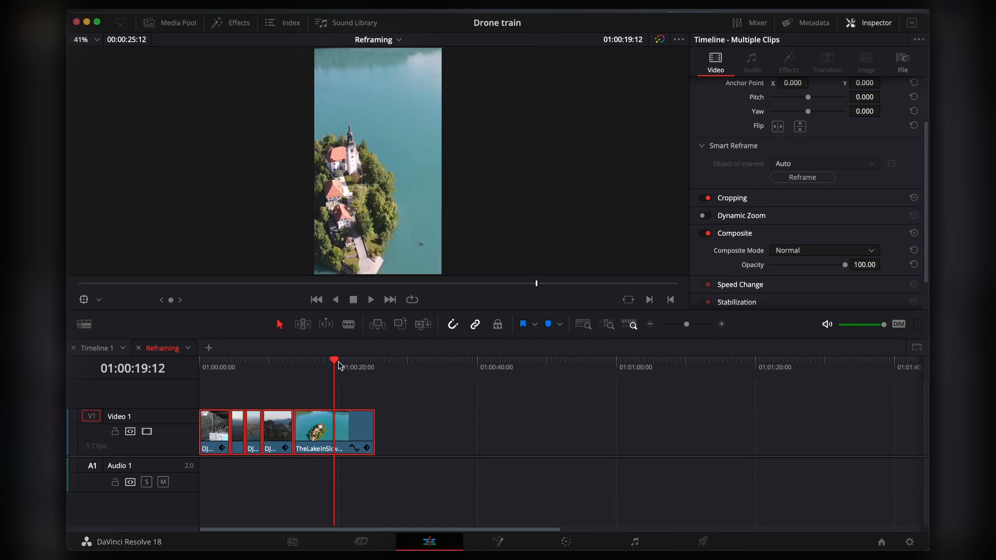
pyautogui.click(212, 367)
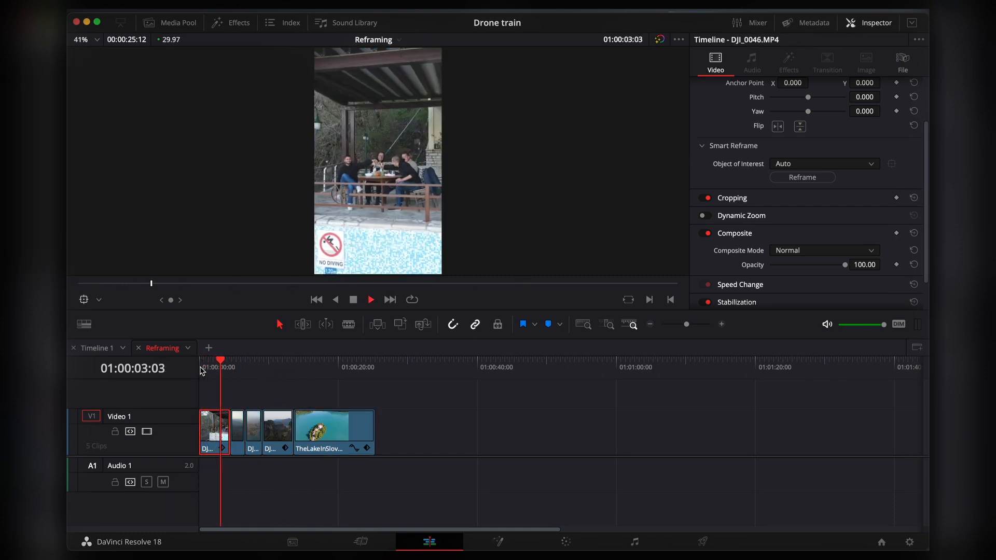
# - Play the reframed timeline back from the start
pyautogui.click(250, 367)
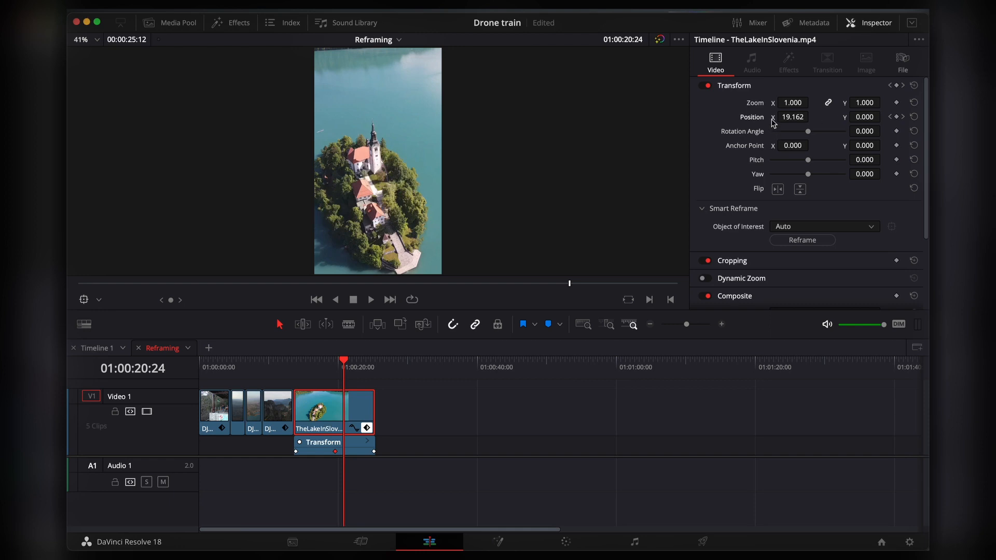
pyautogui.moveTo(383, 442)
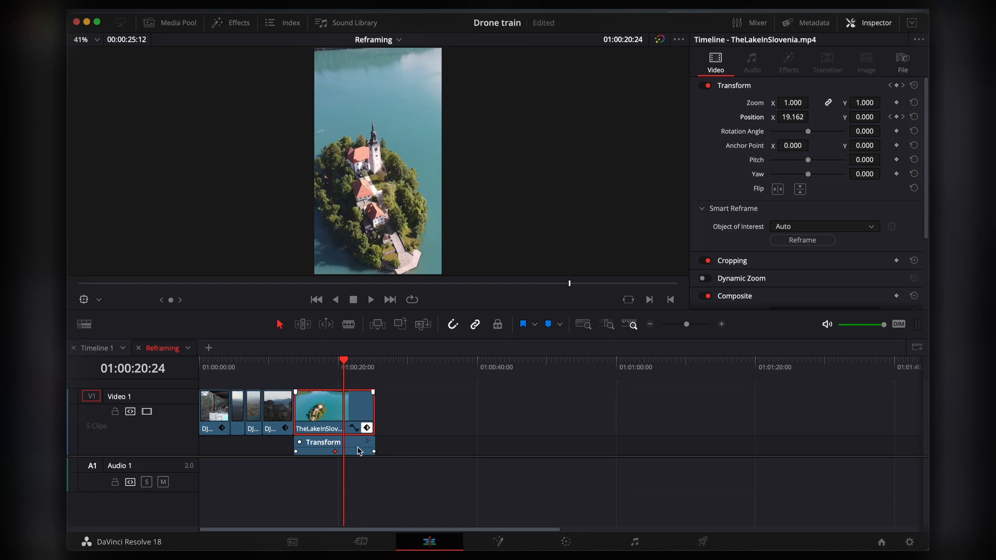
pyautogui.moveTo(364, 451)
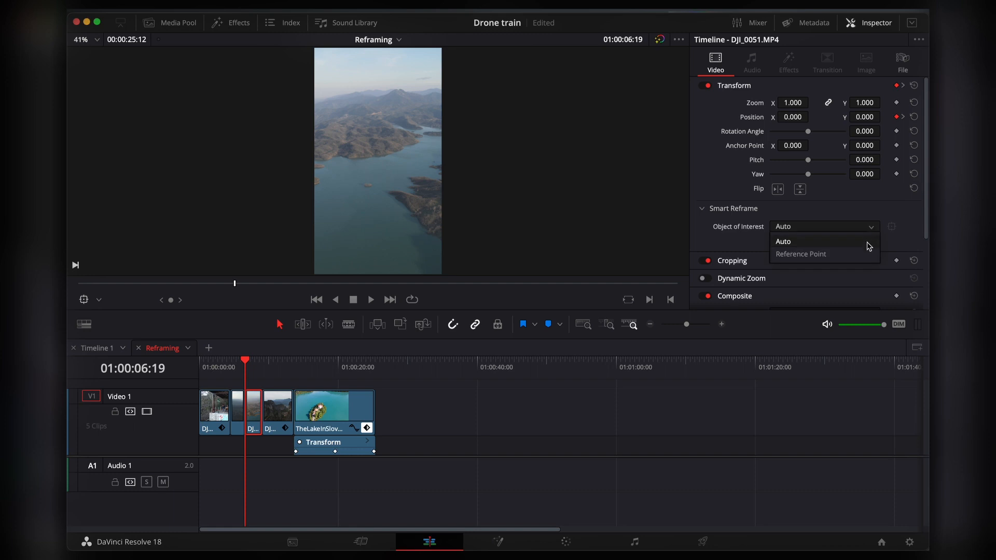
# - Set DJI_0051's Object of Interest to Reference Point and shrink its box onto the water
pyautogui.click(801, 253)
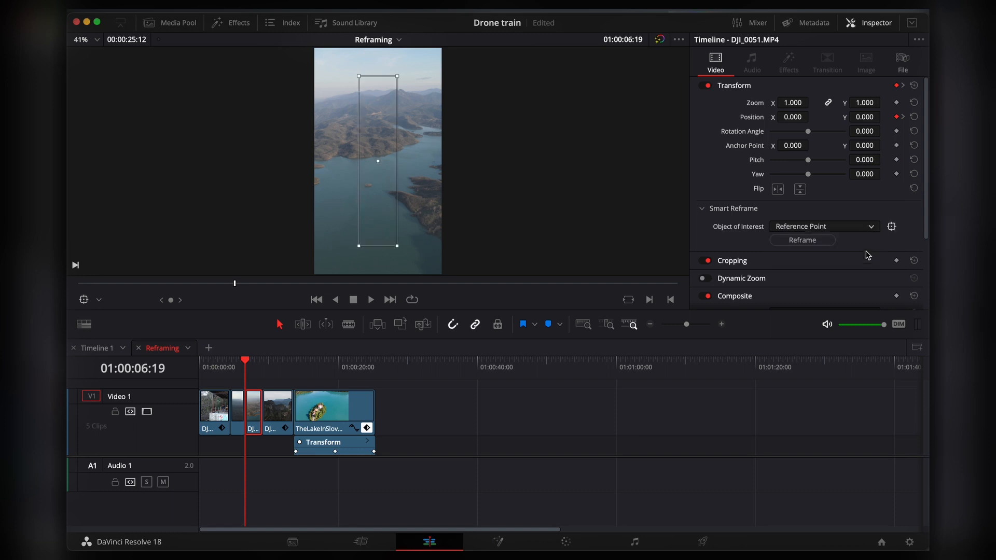
pyautogui.moveTo(887, 242)
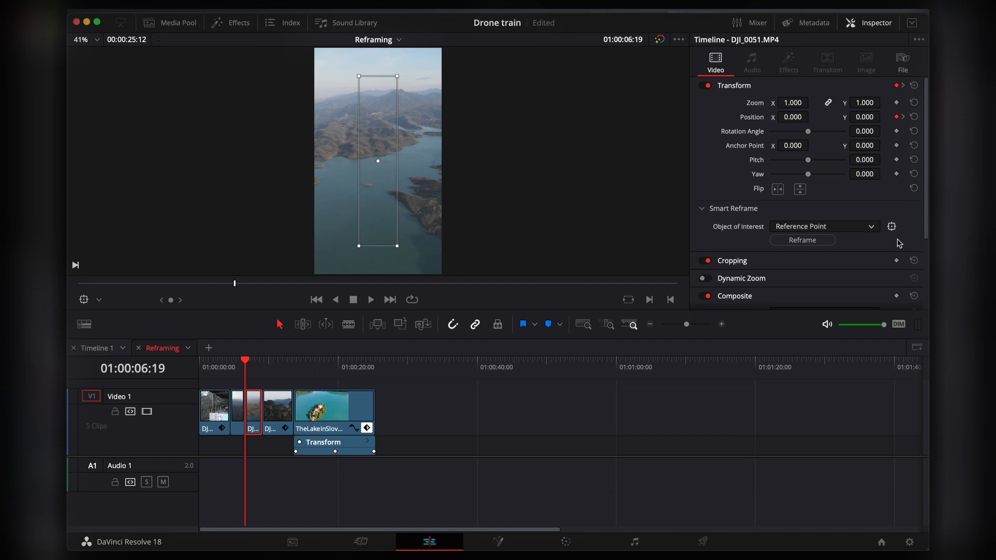
pyautogui.moveTo(903, 221)
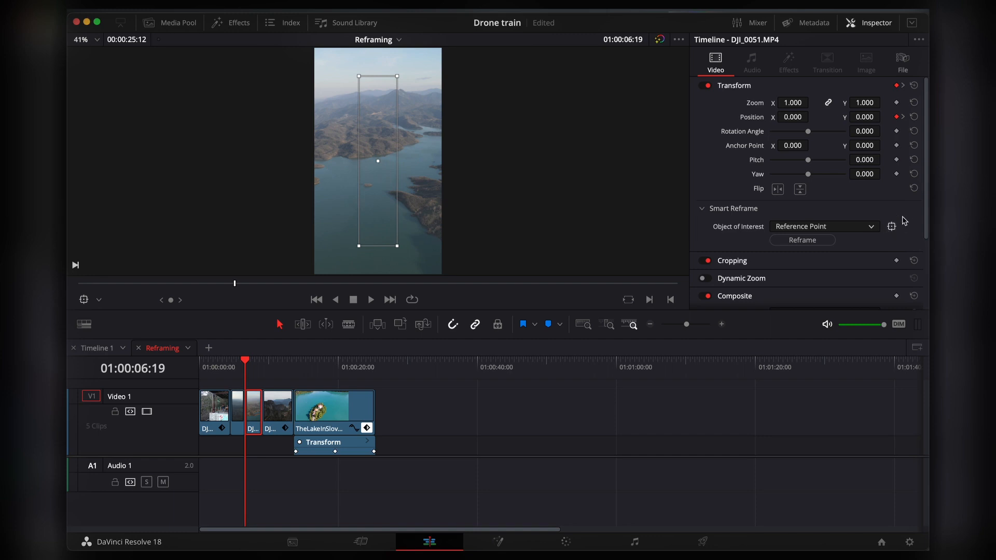
pyautogui.moveTo(898, 234)
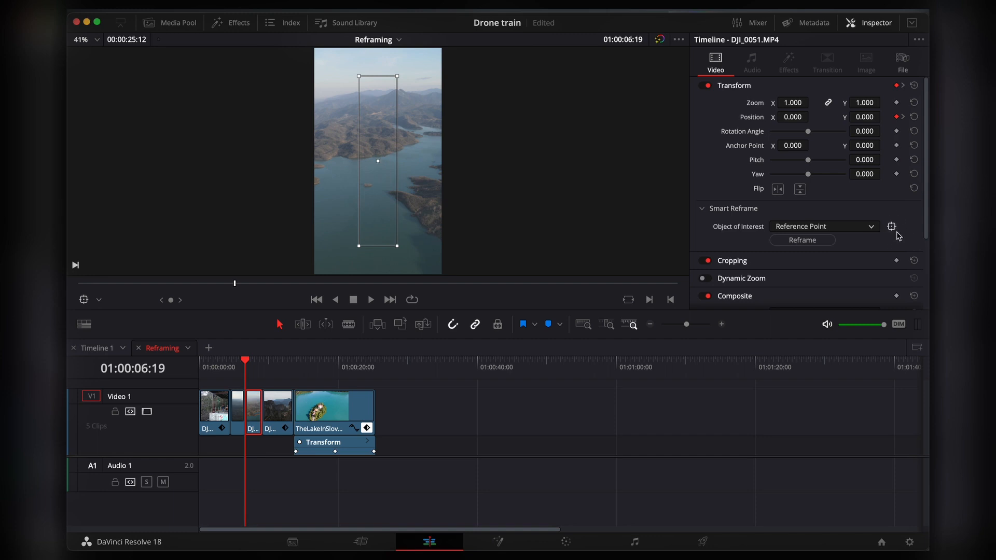
pyautogui.click(98, 299)
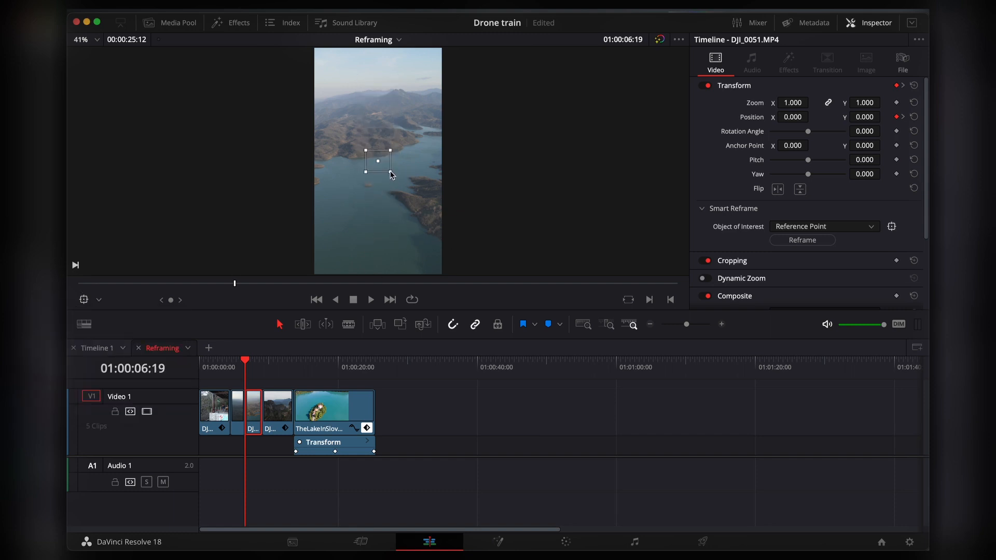
pyautogui.moveTo(378, 160); pyautogui.dragTo(368, 185)
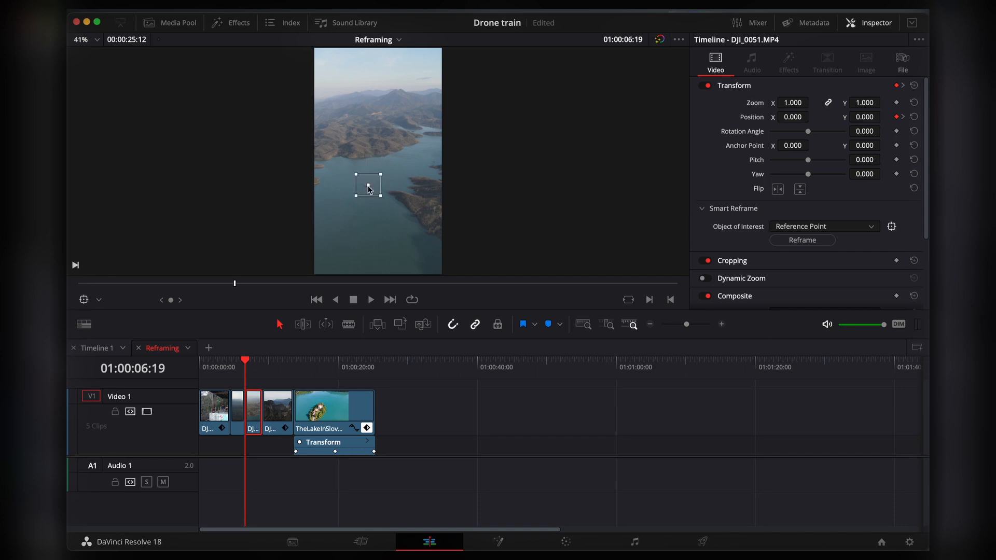